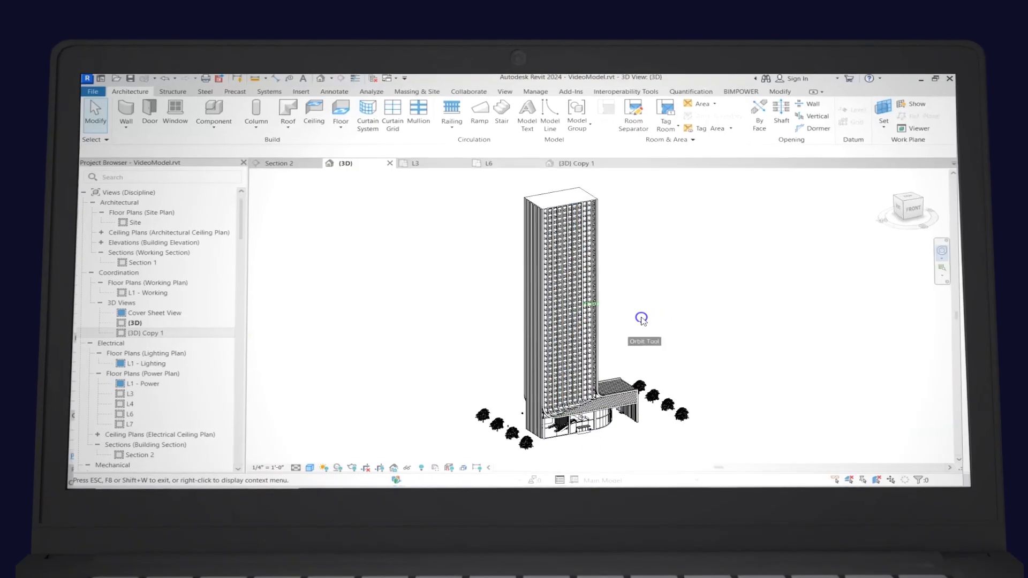
# - Start a new panelboard from the BIMPOWER Equipment > Panelboard tools
pyautogui.click(416, 162)
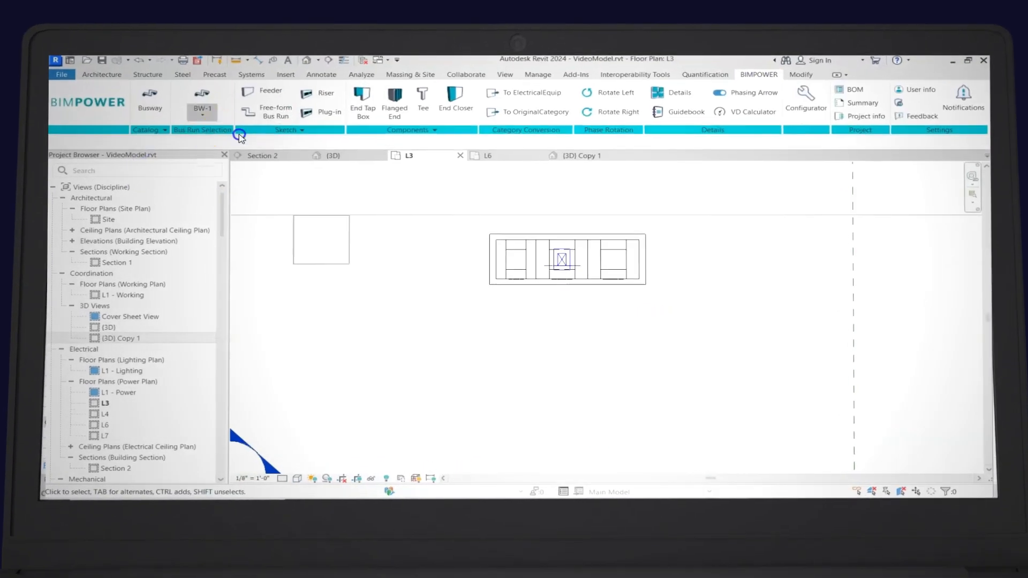
pyautogui.click(262, 155)
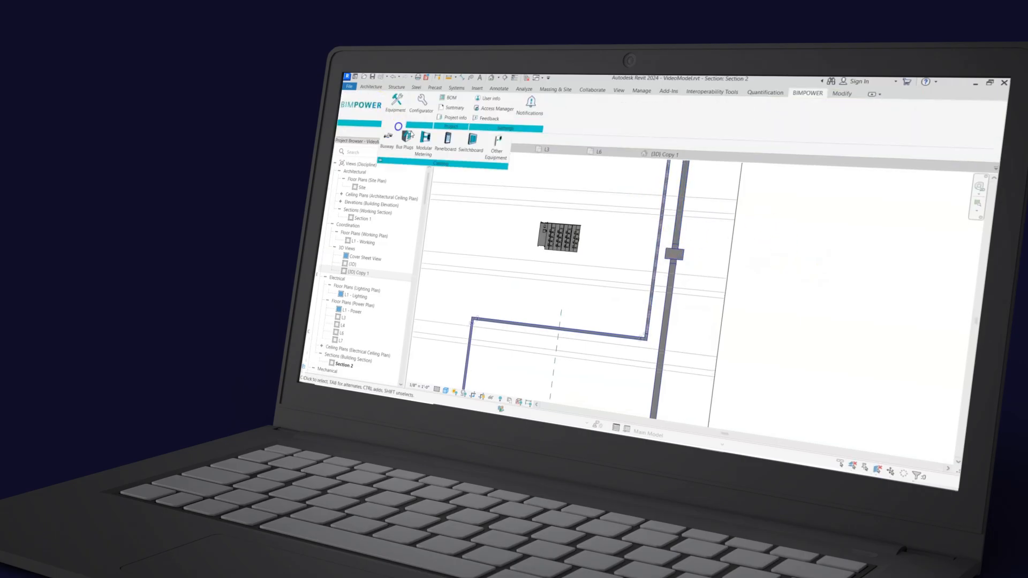
pyautogui.click(444, 138)
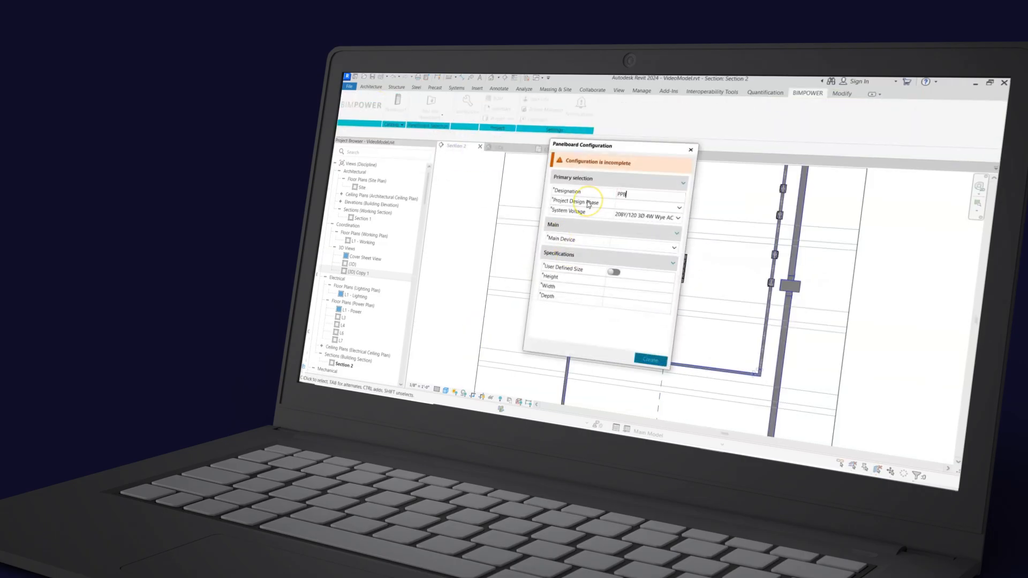
# - Configure PBD-1 as 208Y/120 V, main lugs only, 250 A and create it
pyautogui.click(676, 238)
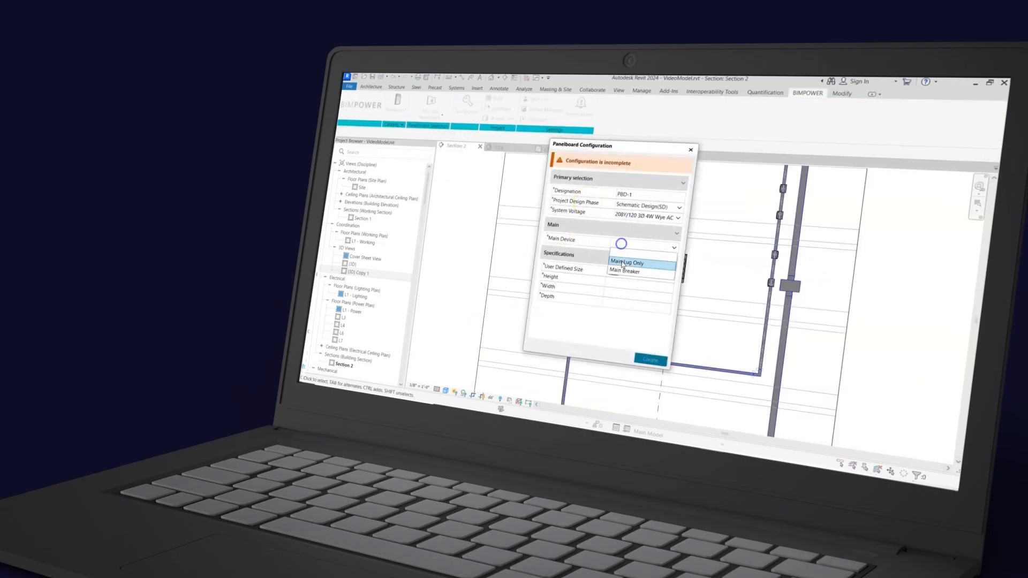
pyautogui.click(626, 263)
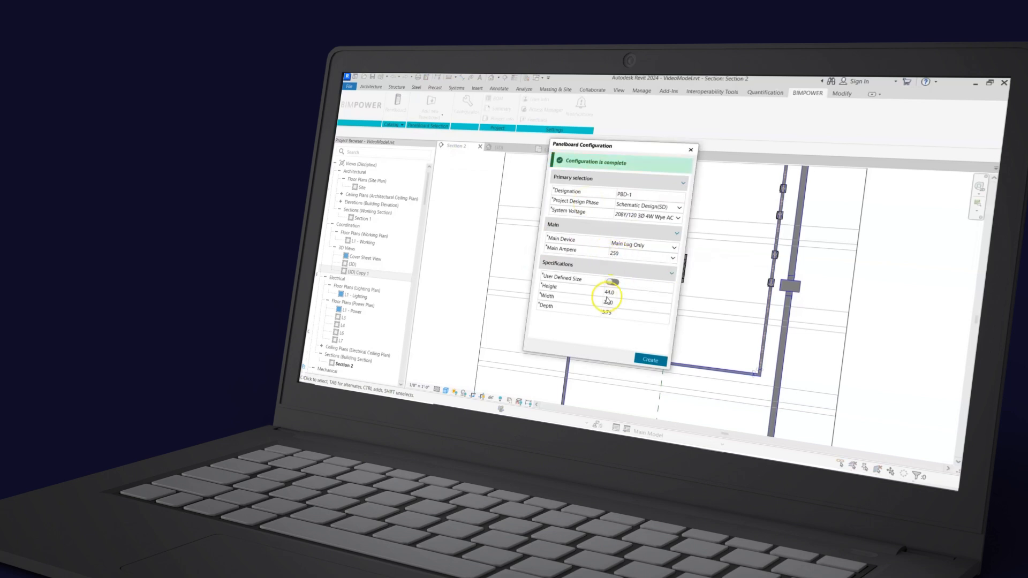
pyautogui.click(650, 360)
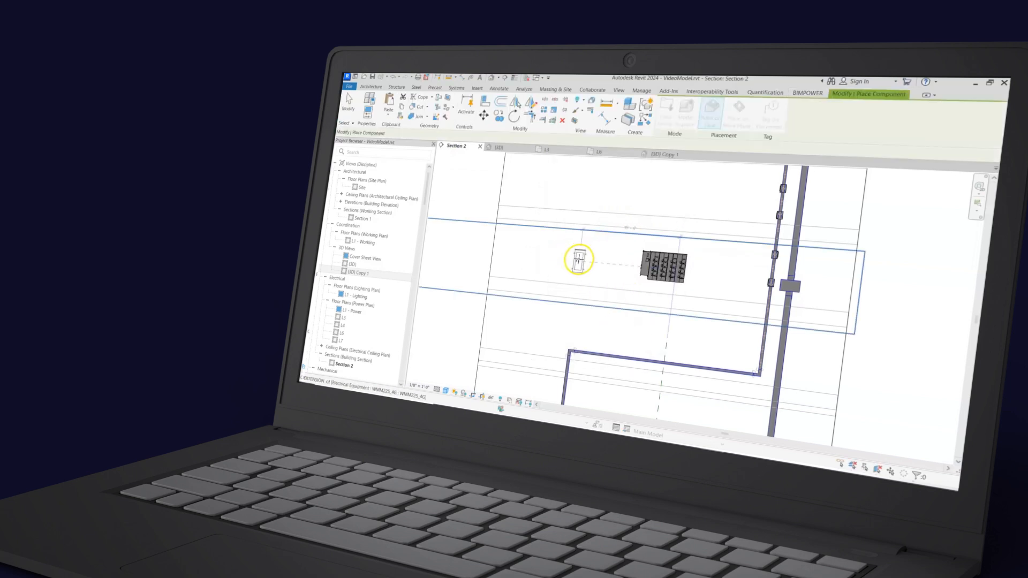
# - Place PBD-1 in the Section 2 view and begin adding a 20 A branch device
pyautogui.click(577, 259)
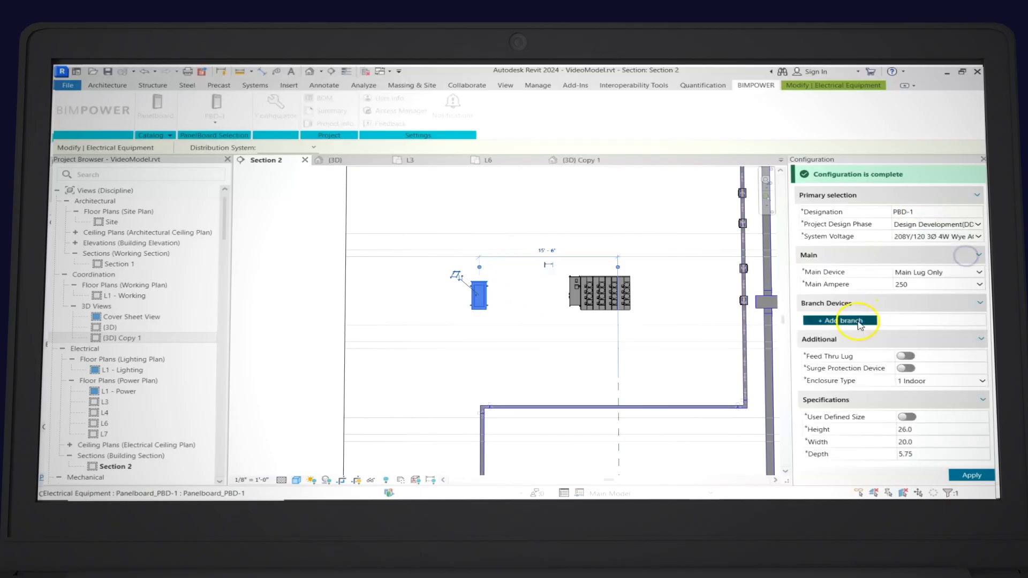
pyautogui.click(840, 320)
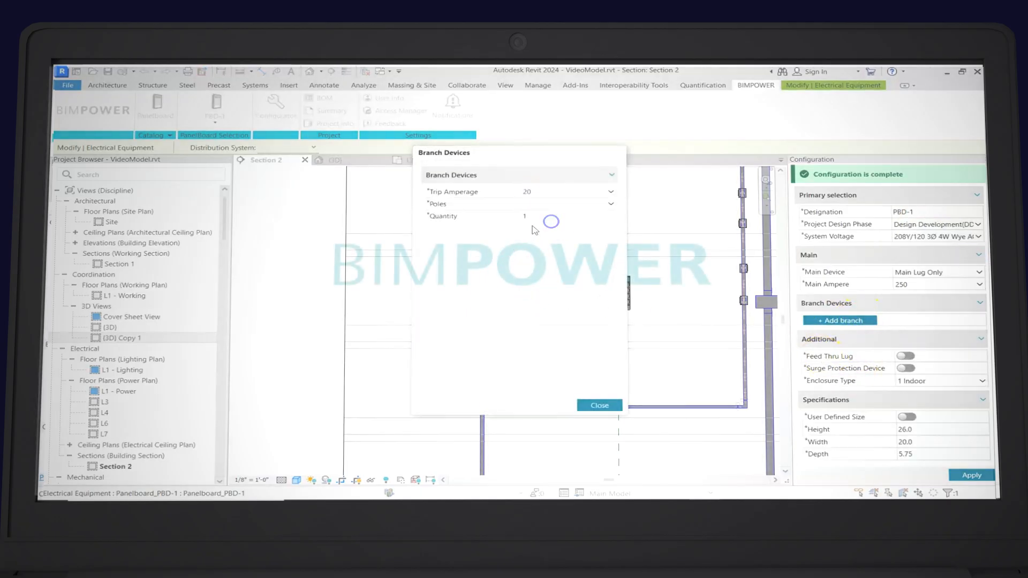